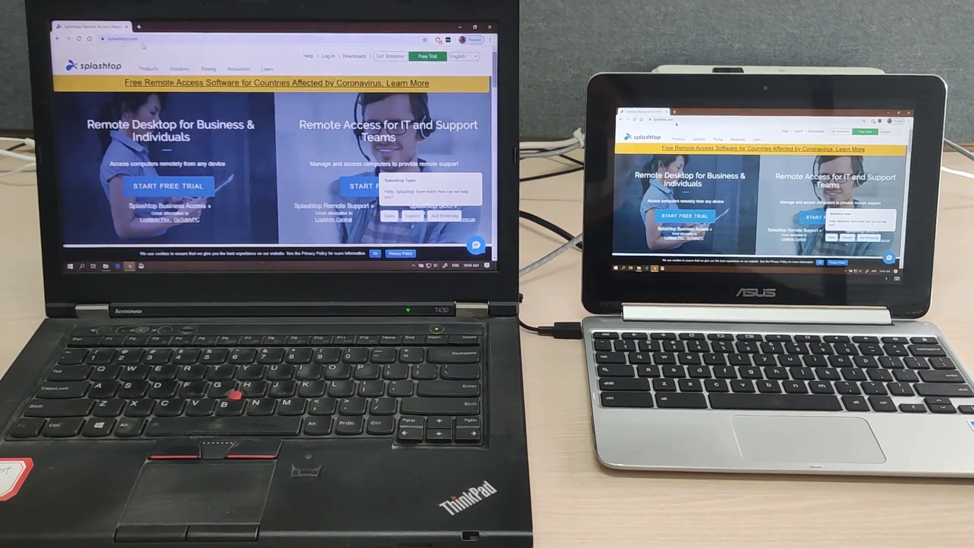
Open Business Access from the Products menu on splashtop.com in the remote Chrome window
click(147, 63)
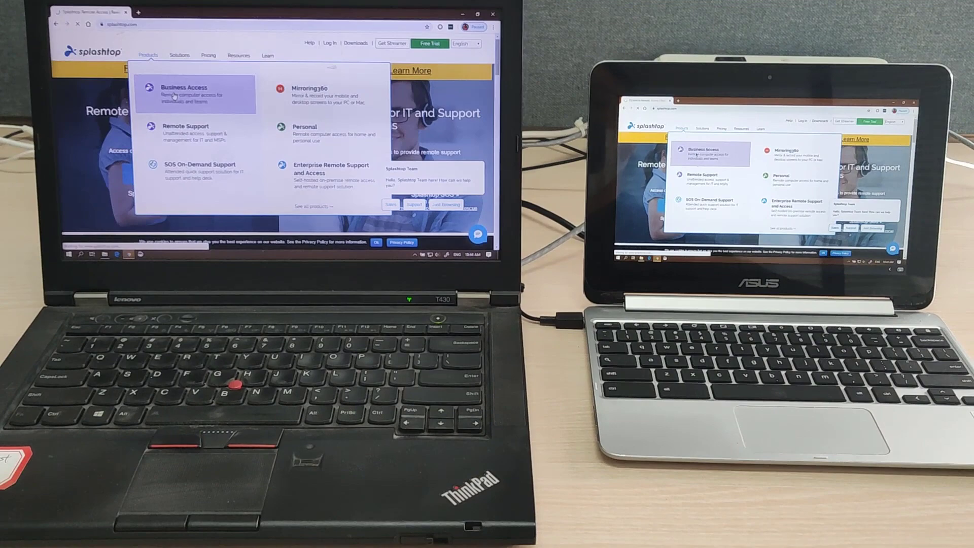
click(182, 90)
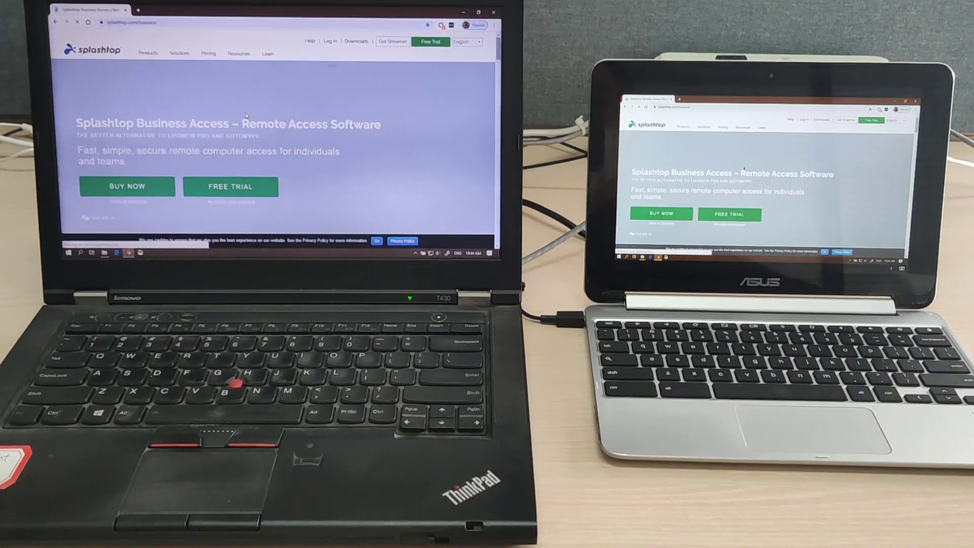
scroll(down, 3)
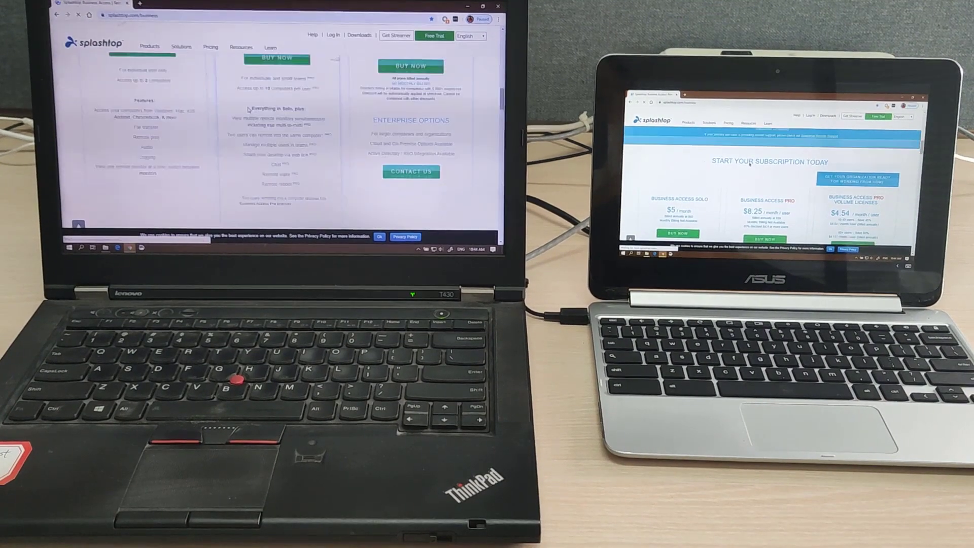
scroll(down, 3)
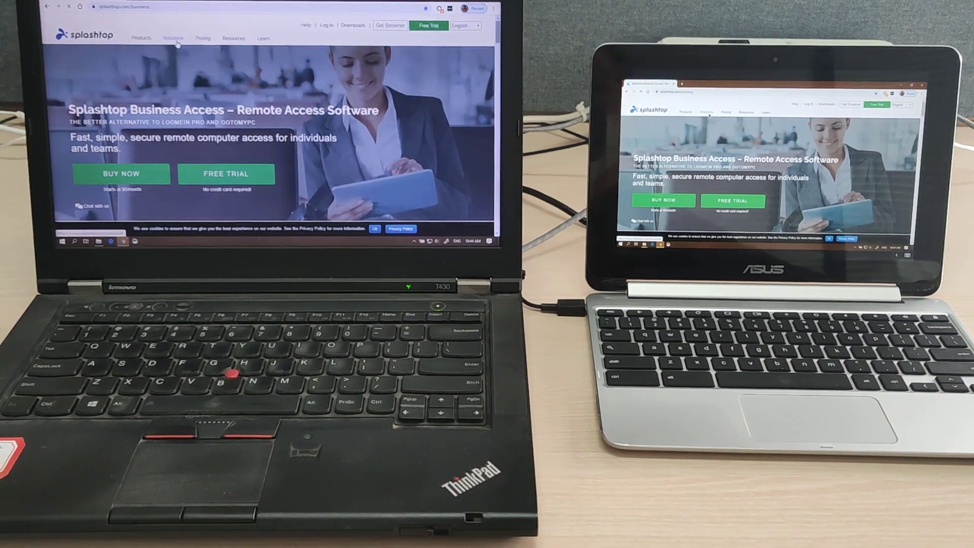
Open Work from Home from the splashtop.com Solutions menu on the remote laptop
click(178, 39)
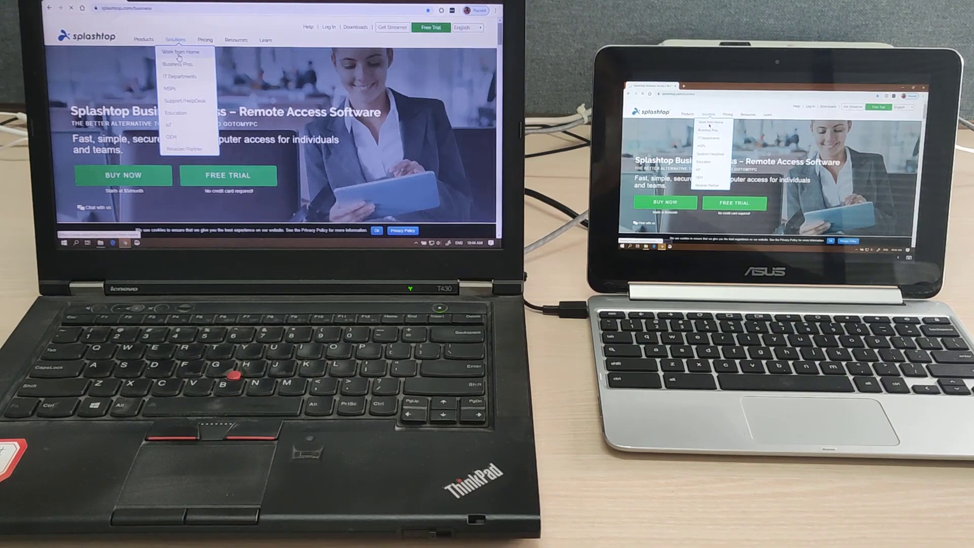
click(179, 52)
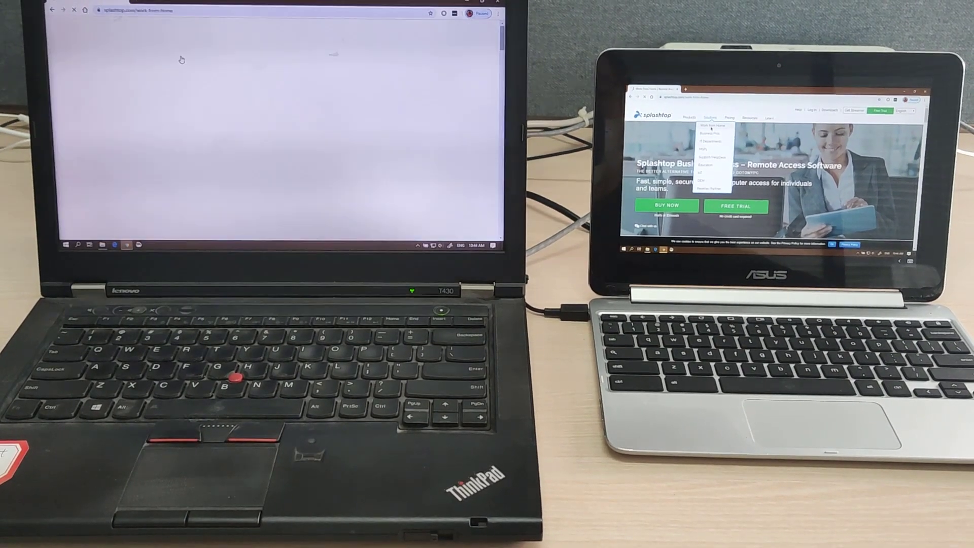